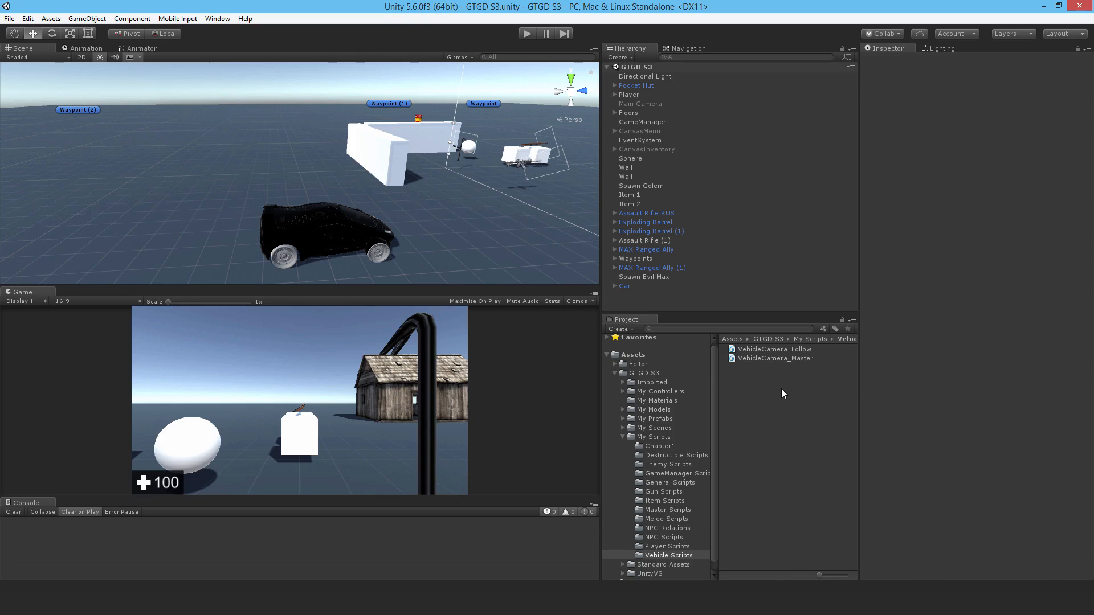
Step: Create a C# script named VehicleCamera_FreeLook in the Vehicle Scripts folder
right_click(781, 394)
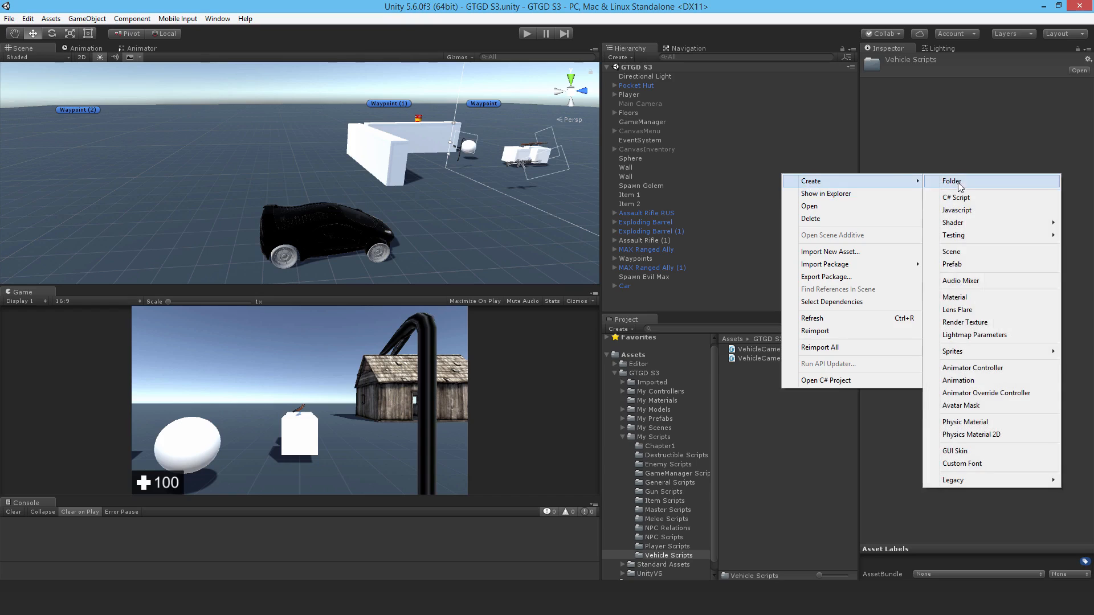
click(957, 198)
text(VehicleCamera_FreeLook)
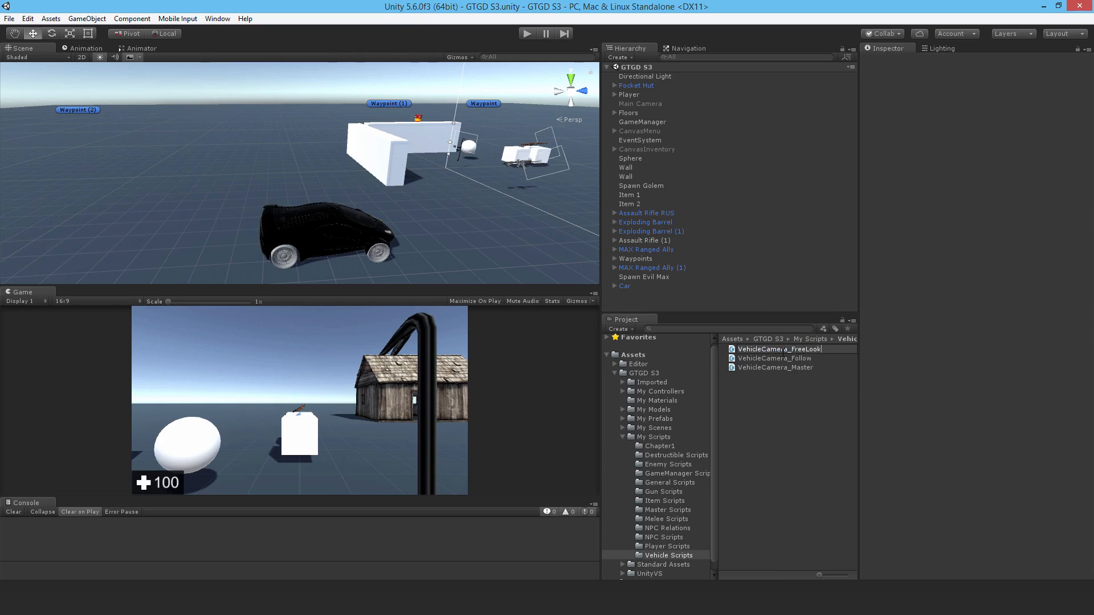
click(778, 357)
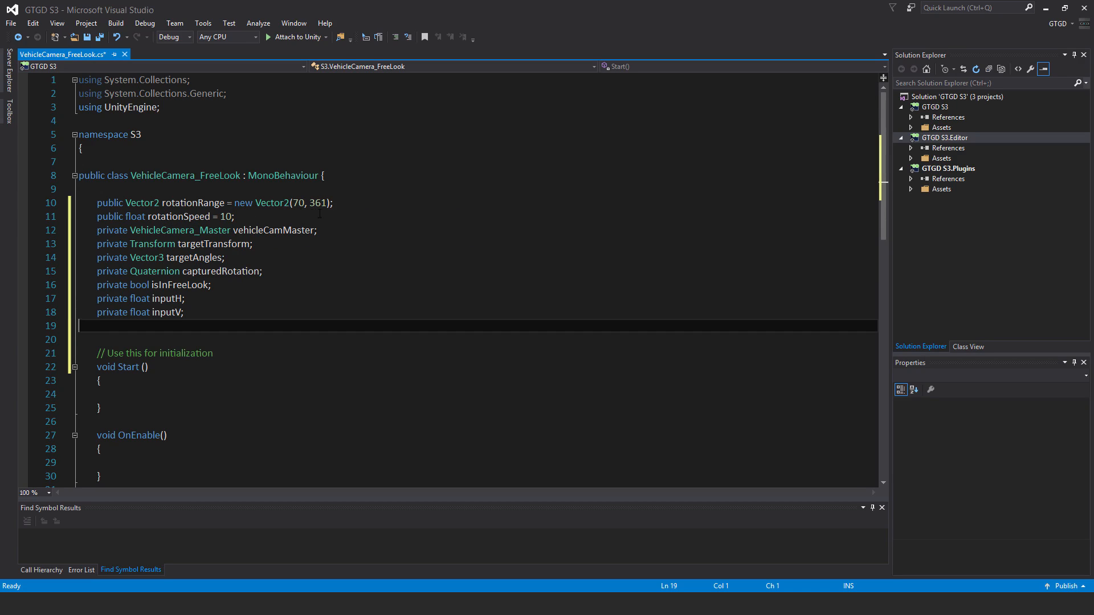
mouse_move(321, 203)
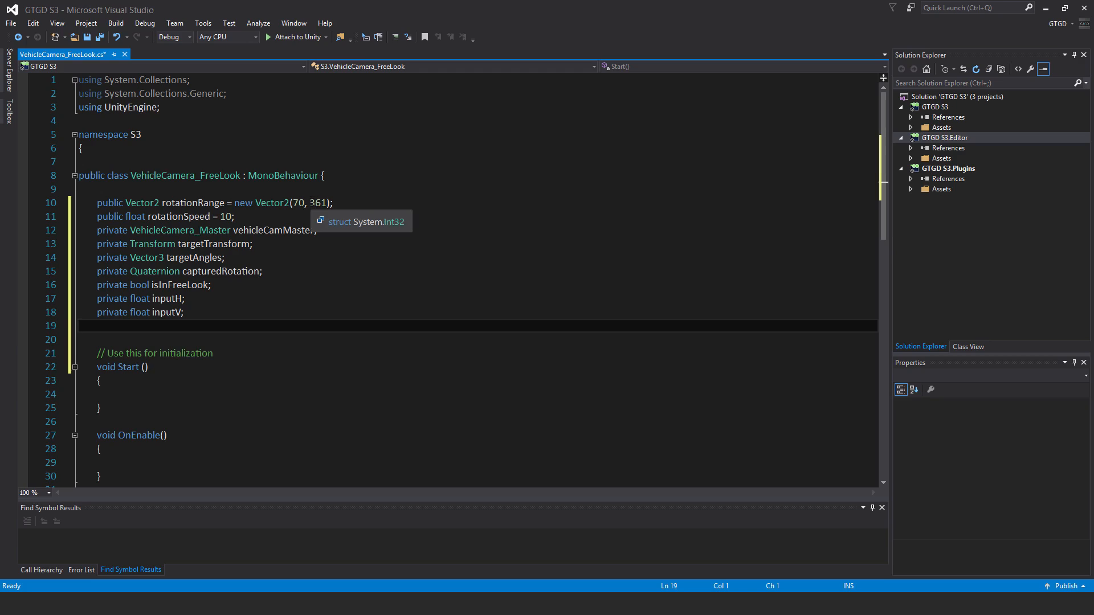
mouse_move(318, 219)
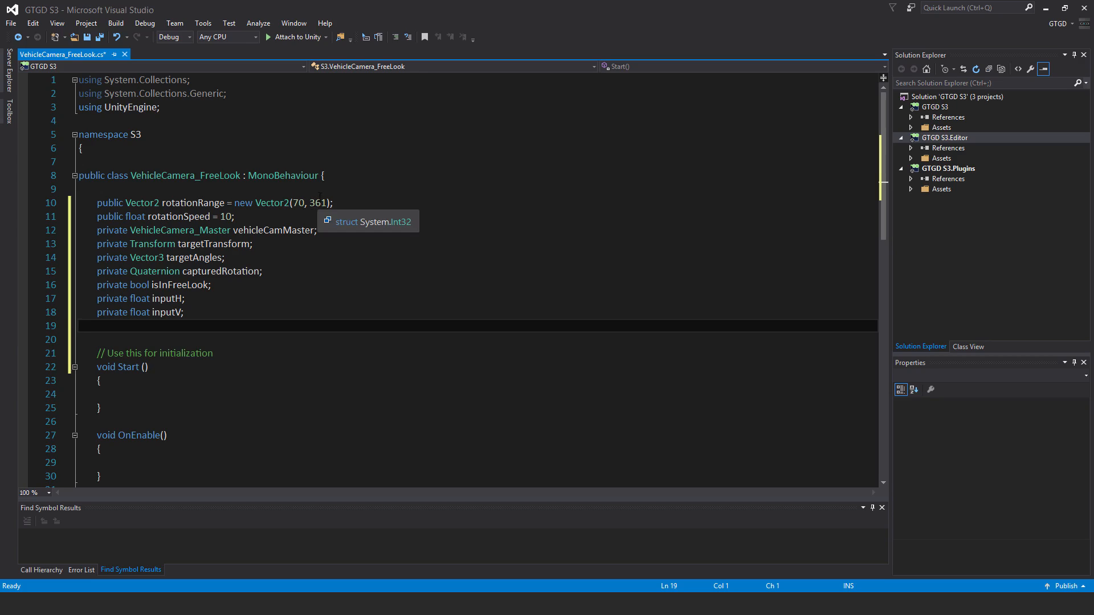
mouse_move(457, 442)
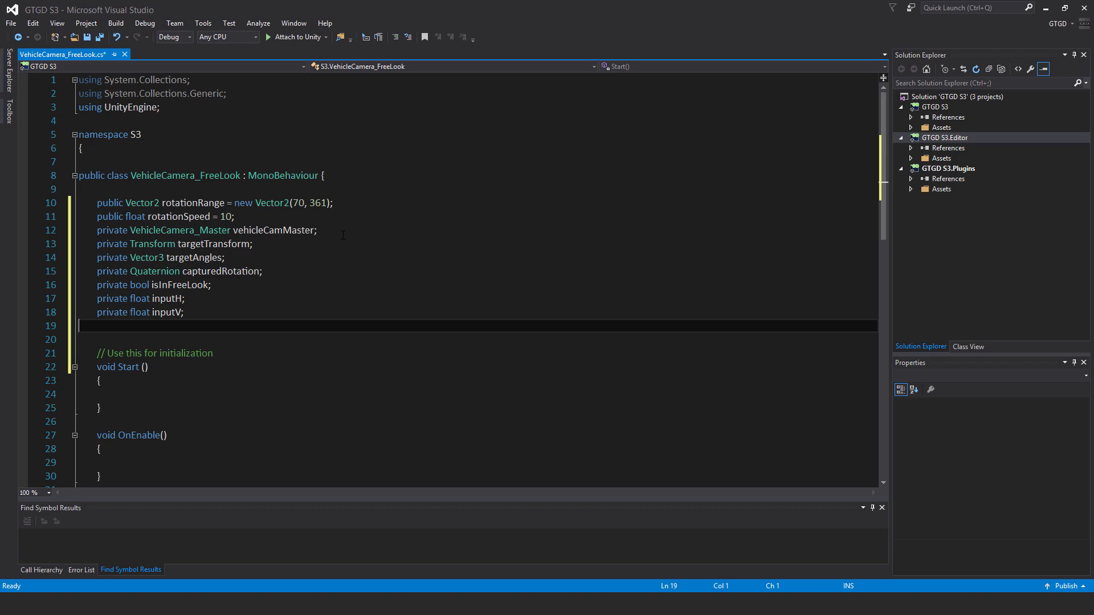
Step: Move the cursor below SetInitialReferences where FollowTargetRotation goes
scroll(down, 3)
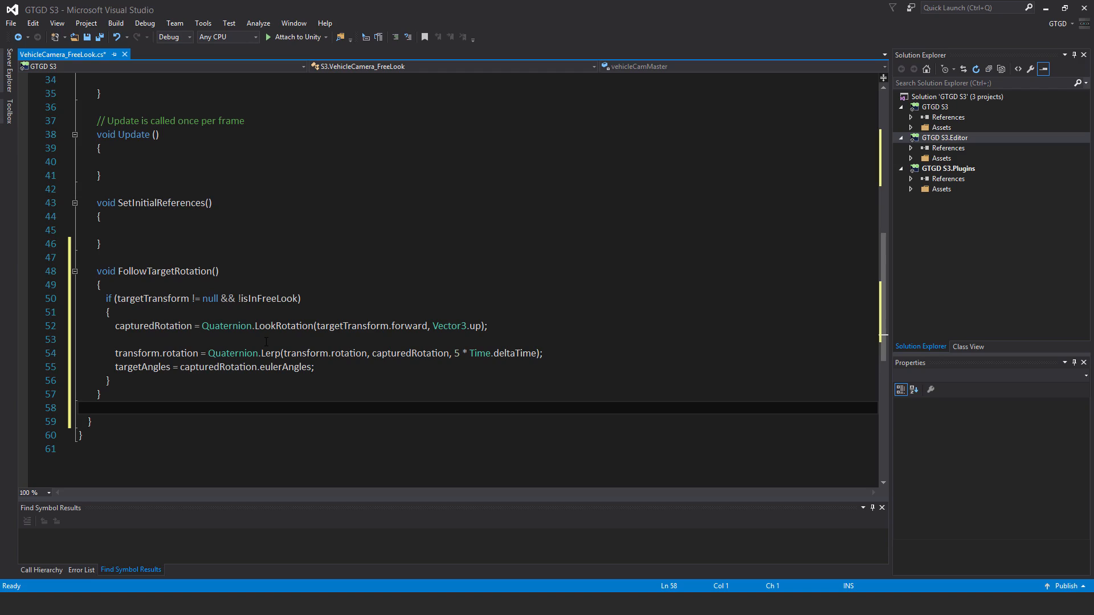
click(79, 407)
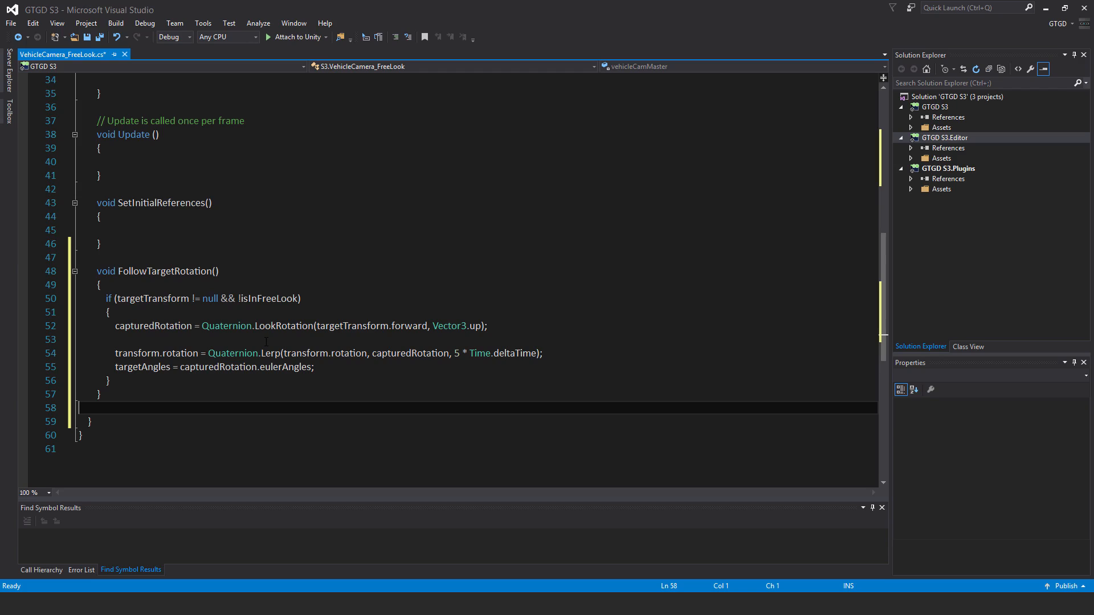
click(79, 407)
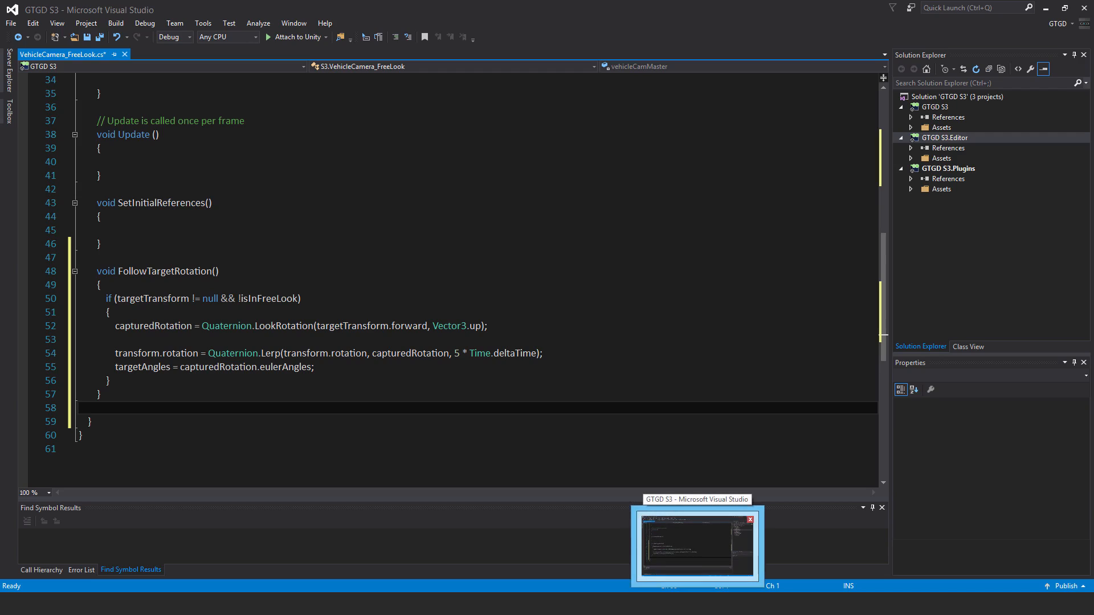
Step: Place the cursor below Update where FixedUpdate goes
click(78, 408)
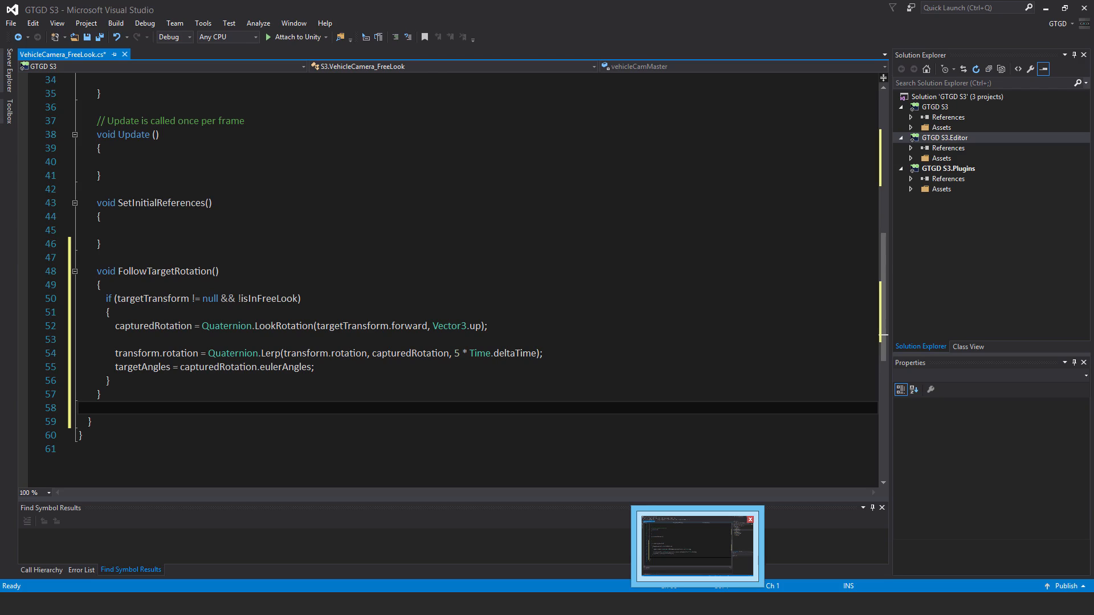
mouse_move(633, 587)
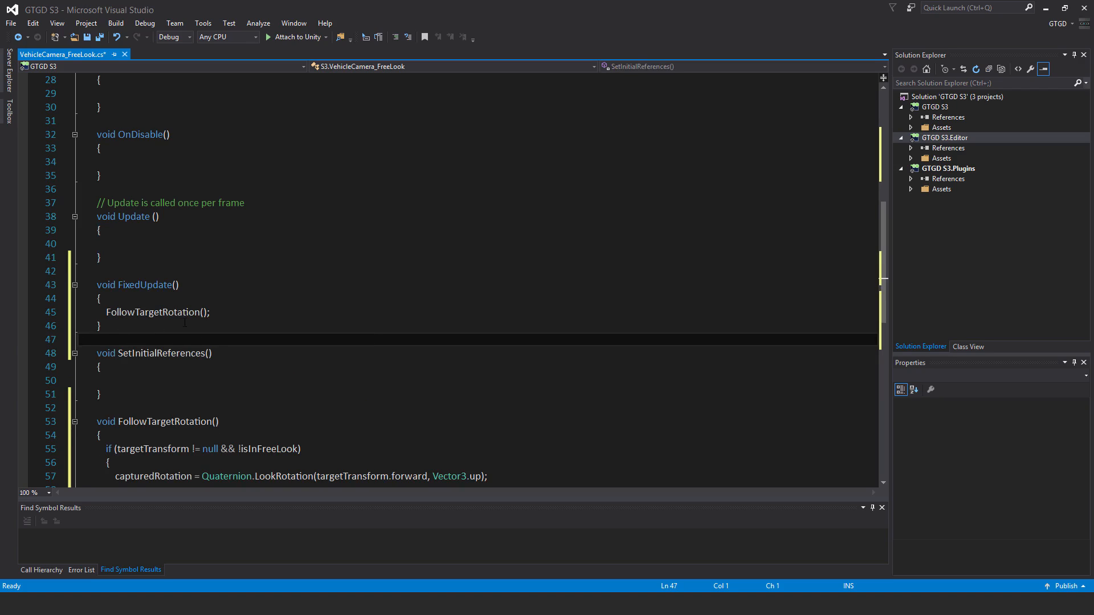
Step: Return to the end of the AssignTarget method and save the script
scroll(down, 3)
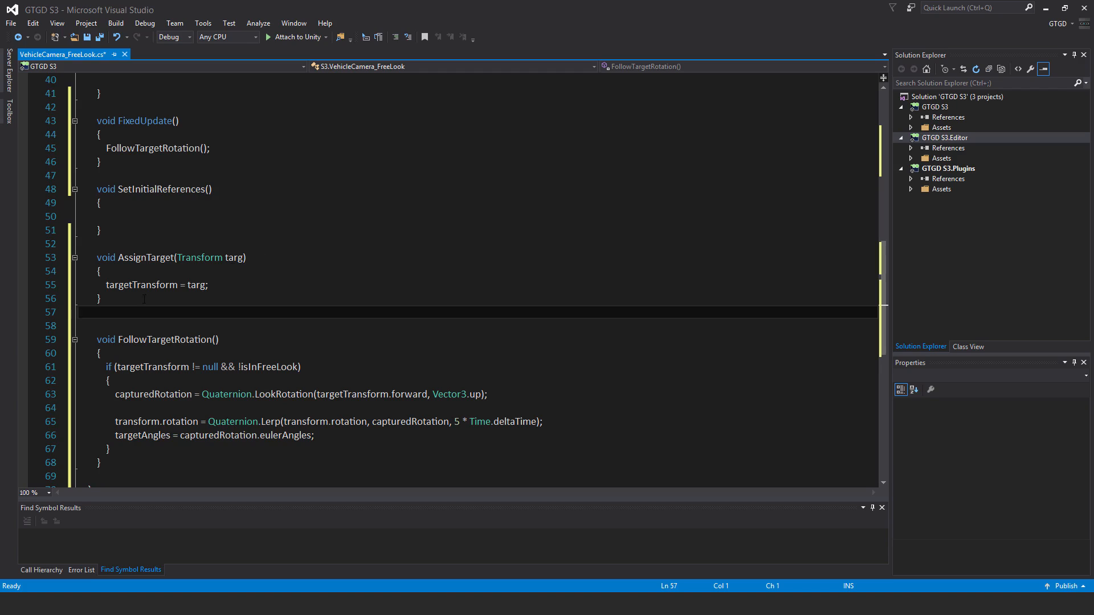
click(102, 298)
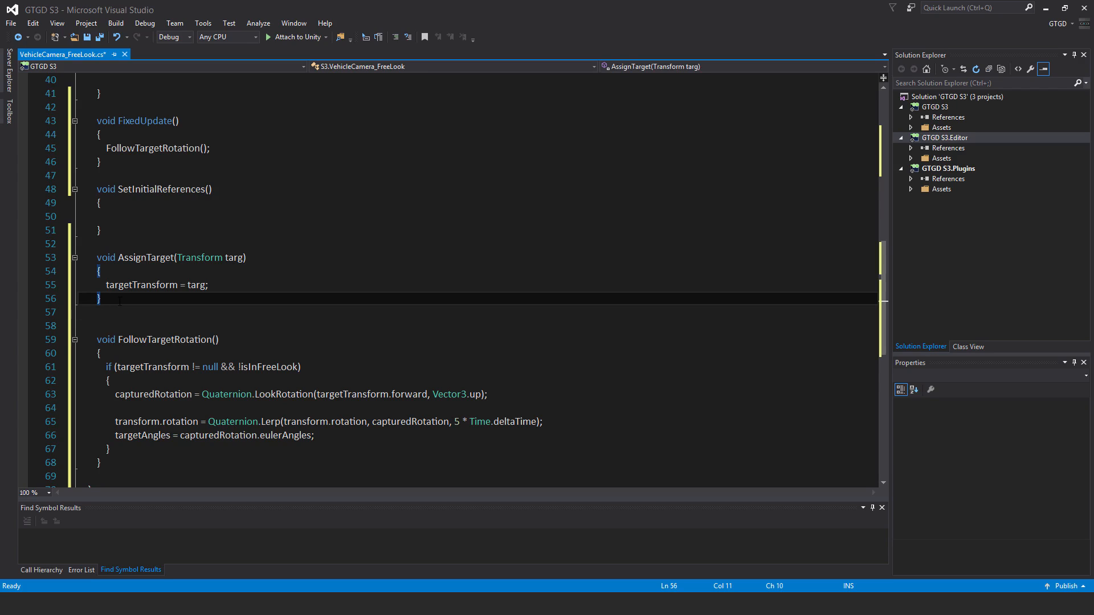
key(ctrl+s)
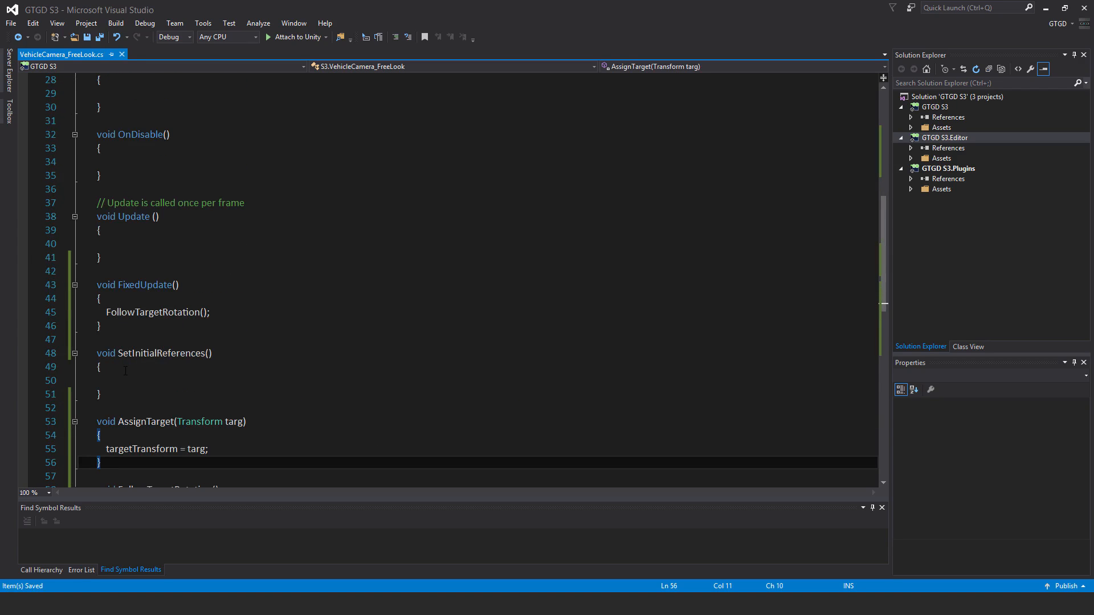
Step: Fetch VehicleCamera_Master and subscribe or unsubscribe AssignTarget on EventAssignCameraTarget
text(vehicleCamMaster = GetComponent<VehicleCamera_Master>();)
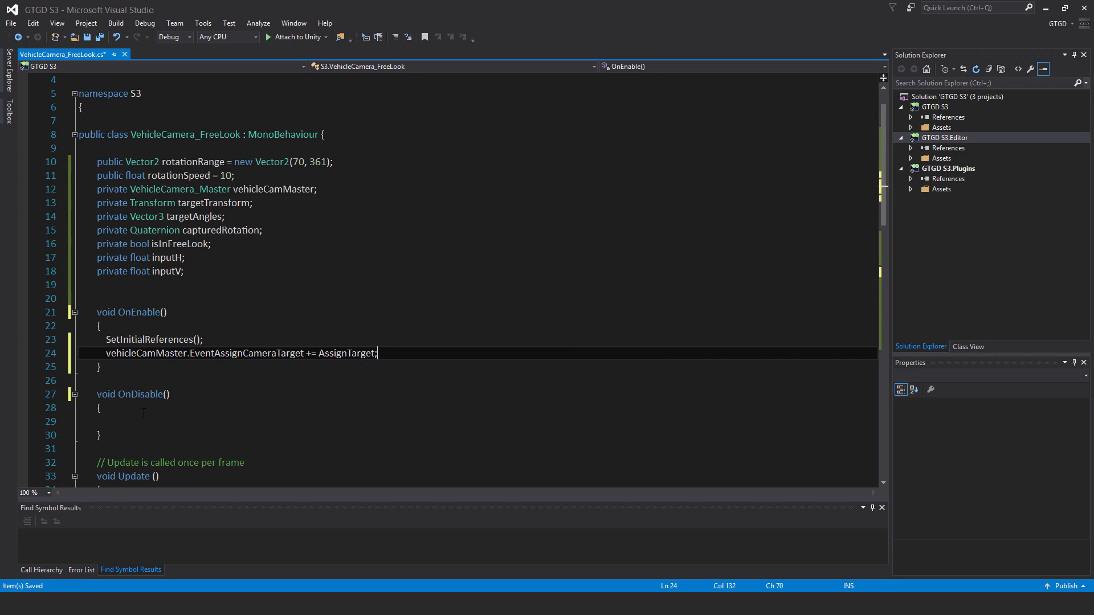
text(vehicleCamMaster.EventAssignCameraTarget -= AssignTarget;)
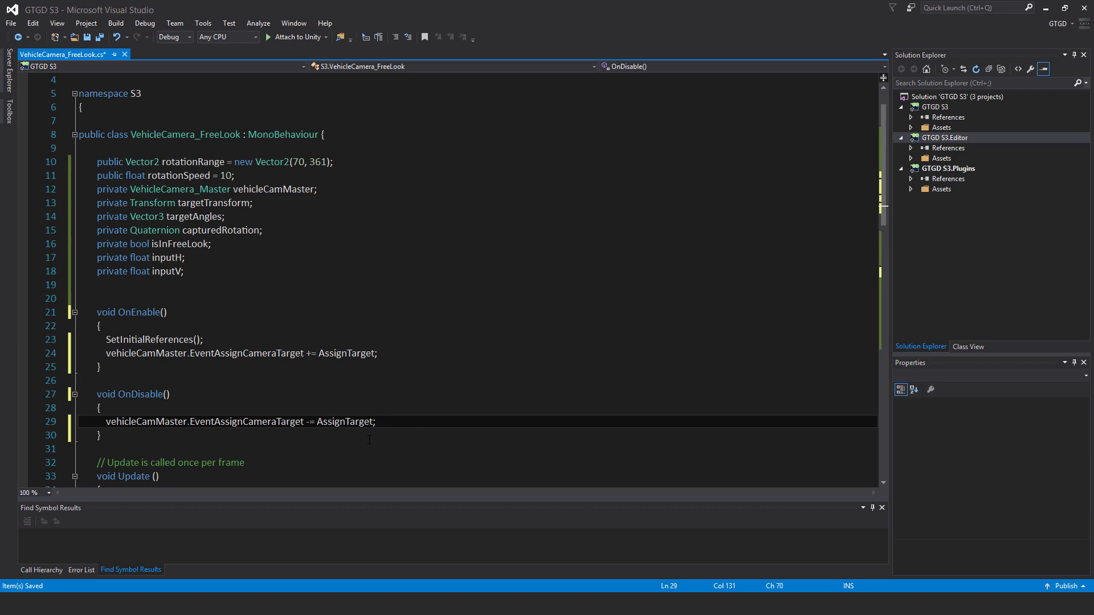
scroll(down, 3)
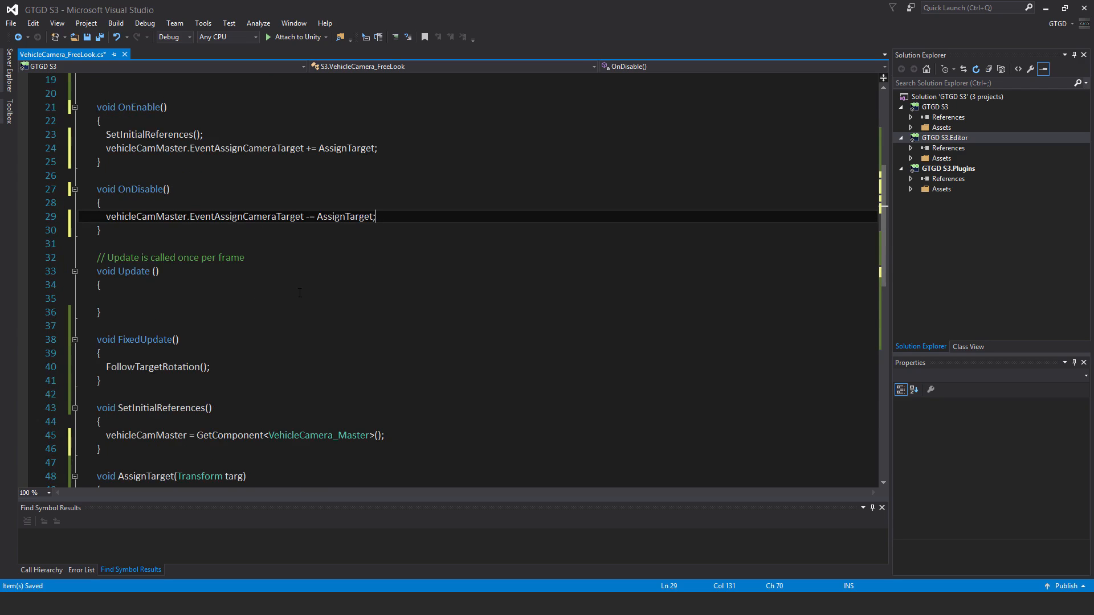
scroll(down, 3)
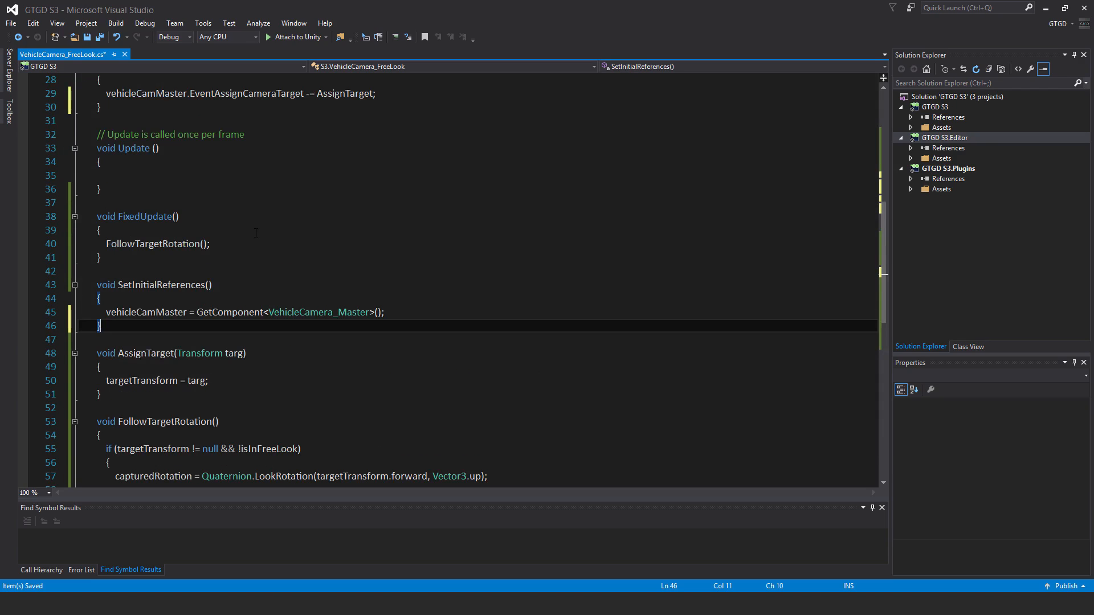
Step: Write FreeLookRotation's 360-degree angle wrapping, rotationSpeed-scaled mouse input and clamping
scroll(down, 3)
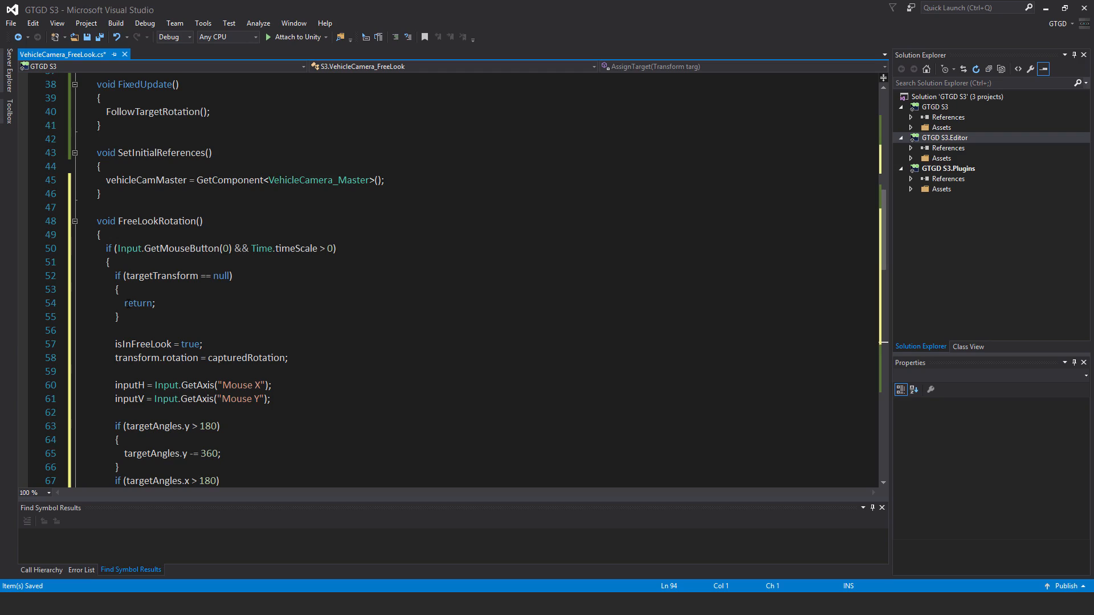
scroll(down, 3)
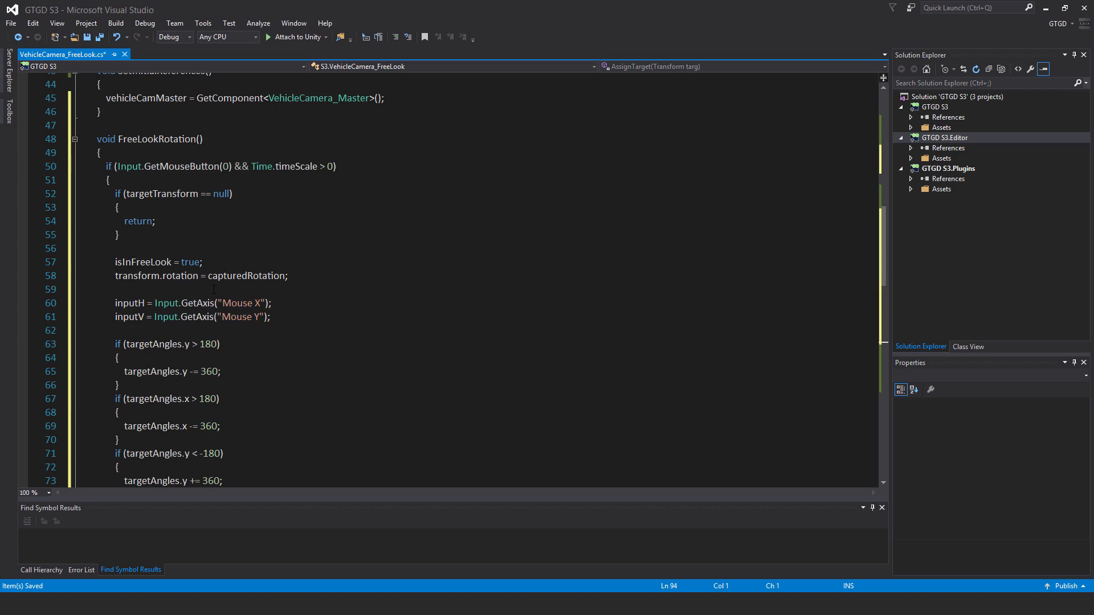
scroll(down, 3)
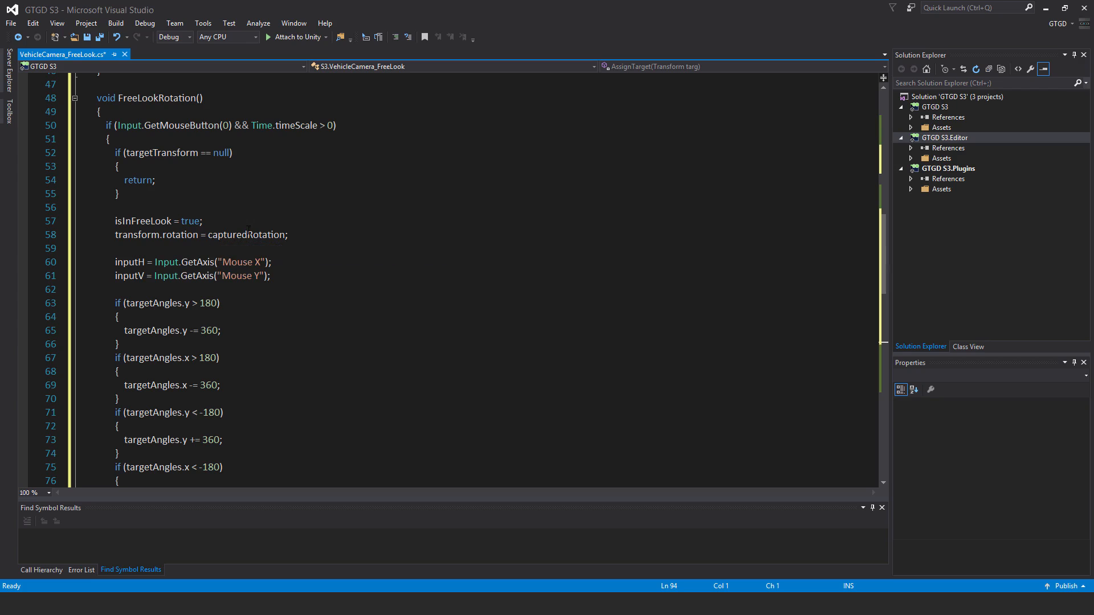
scroll(down, 3)
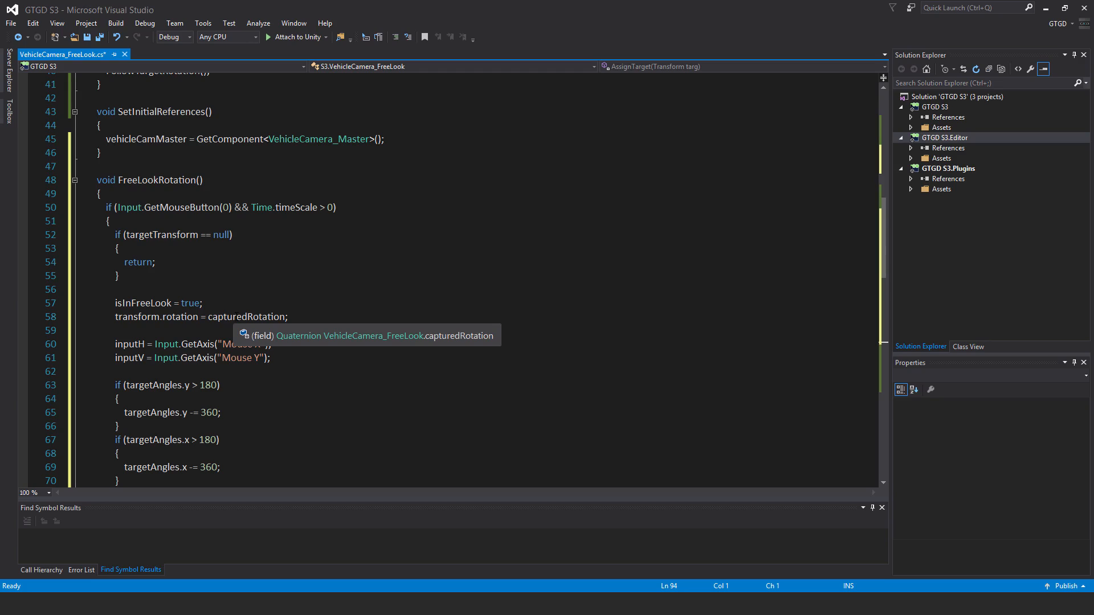
mouse_move(143, 335)
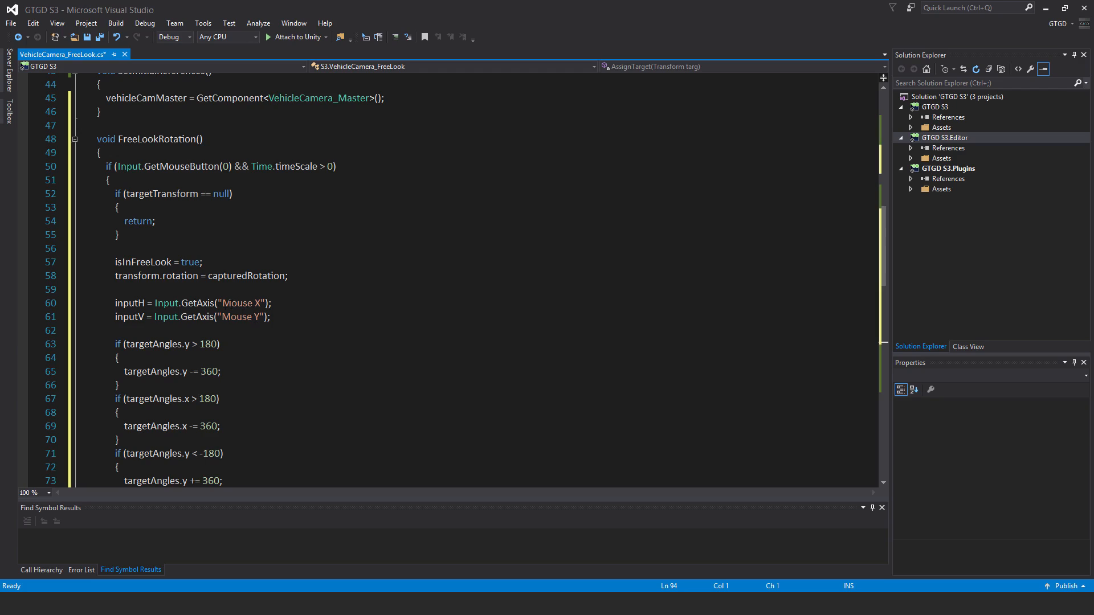
scroll(down, 3)
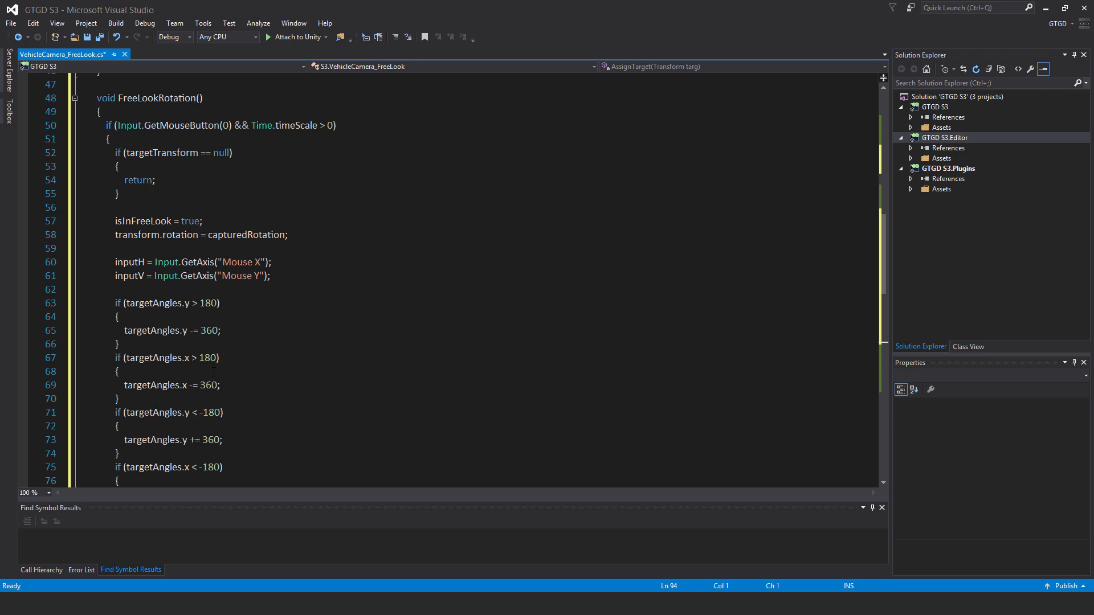
scroll(down, 3)
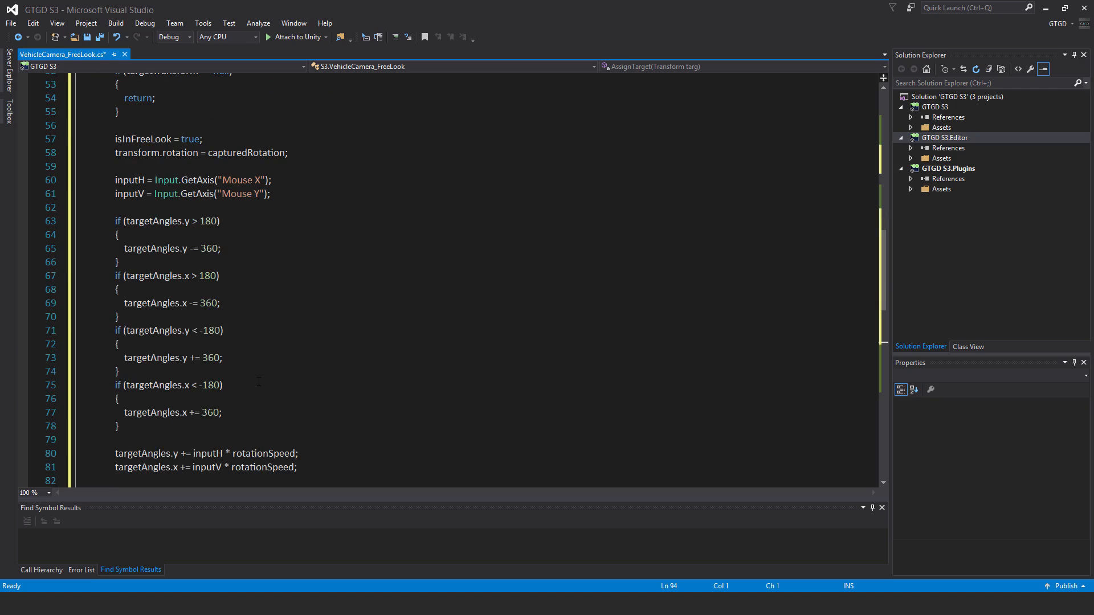
mouse_move(165, 358)
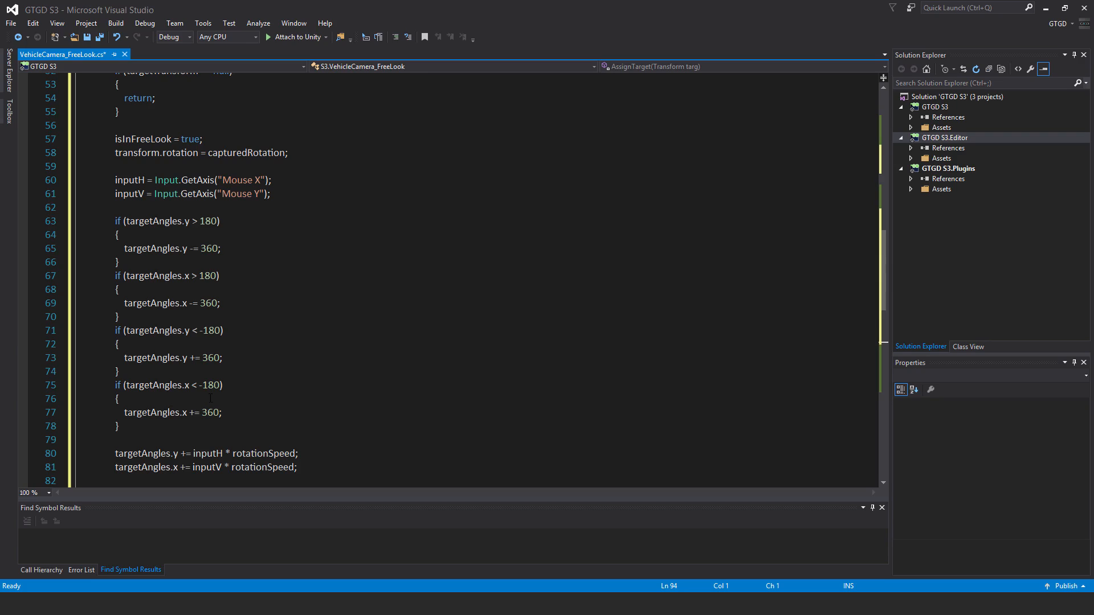
mouse_move(205, 412)
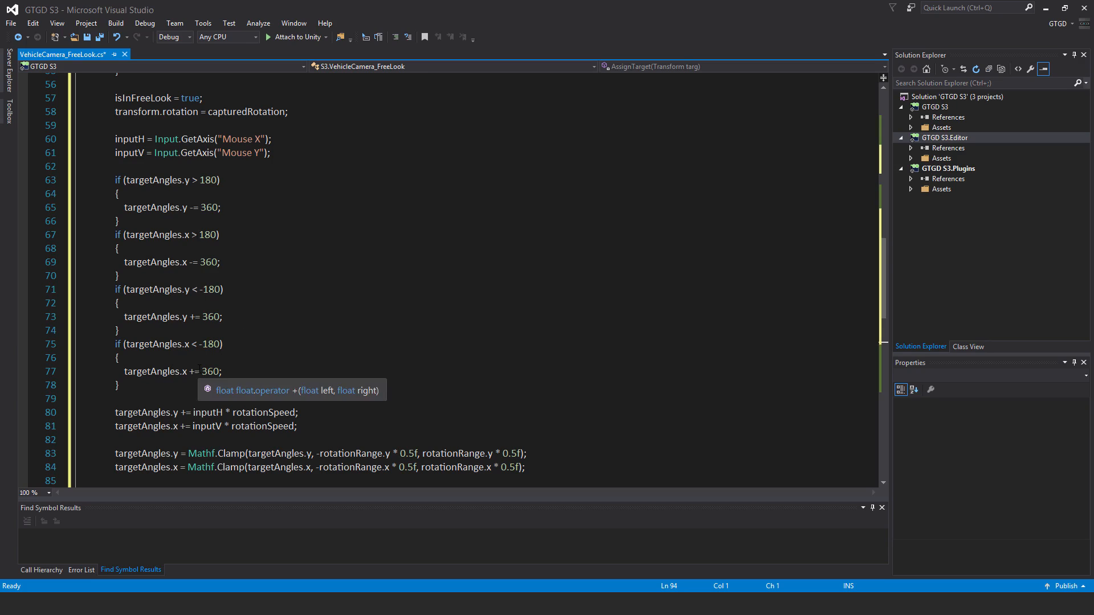
Step: Apply Quaternion.Euler(-targetAngles.x, targetAngles.y, 0) and add an else setting isInFreeLook false
scroll(down, 3)
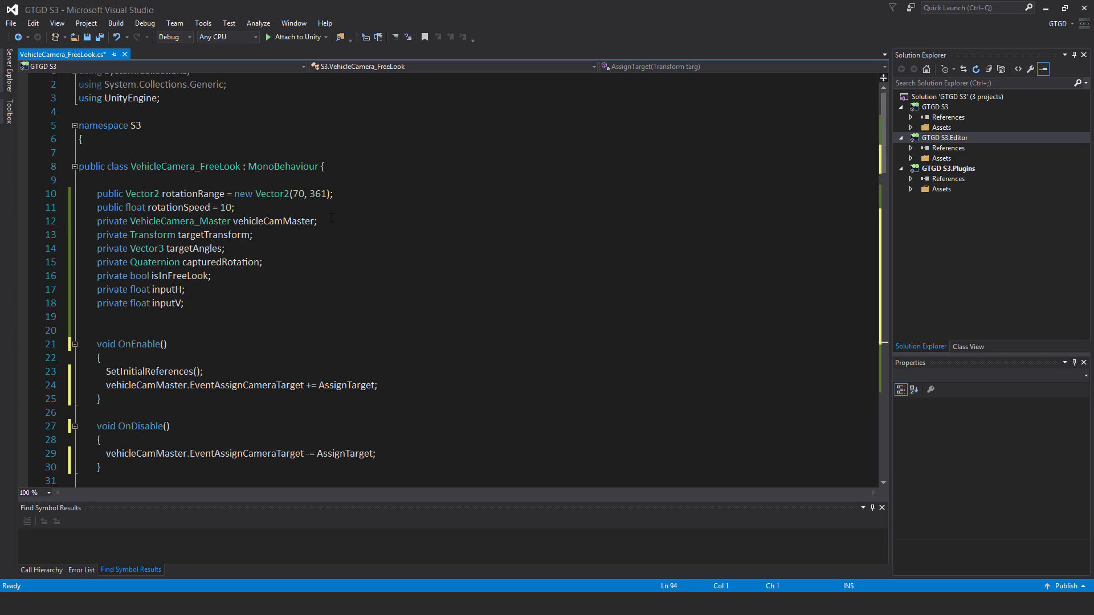
scroll(down, 3)
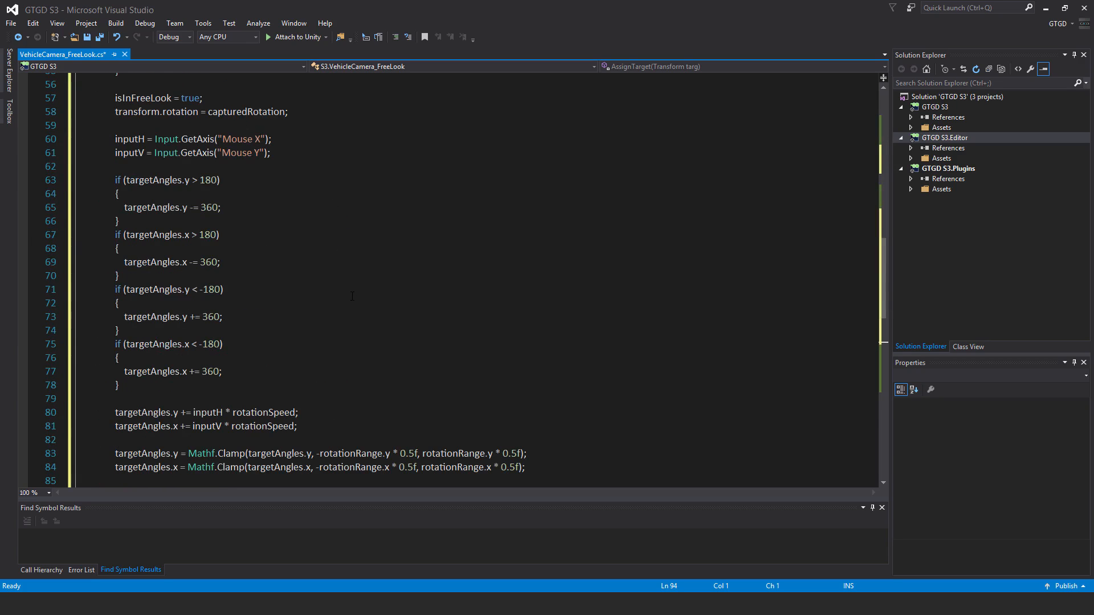
scroll(down, 3)
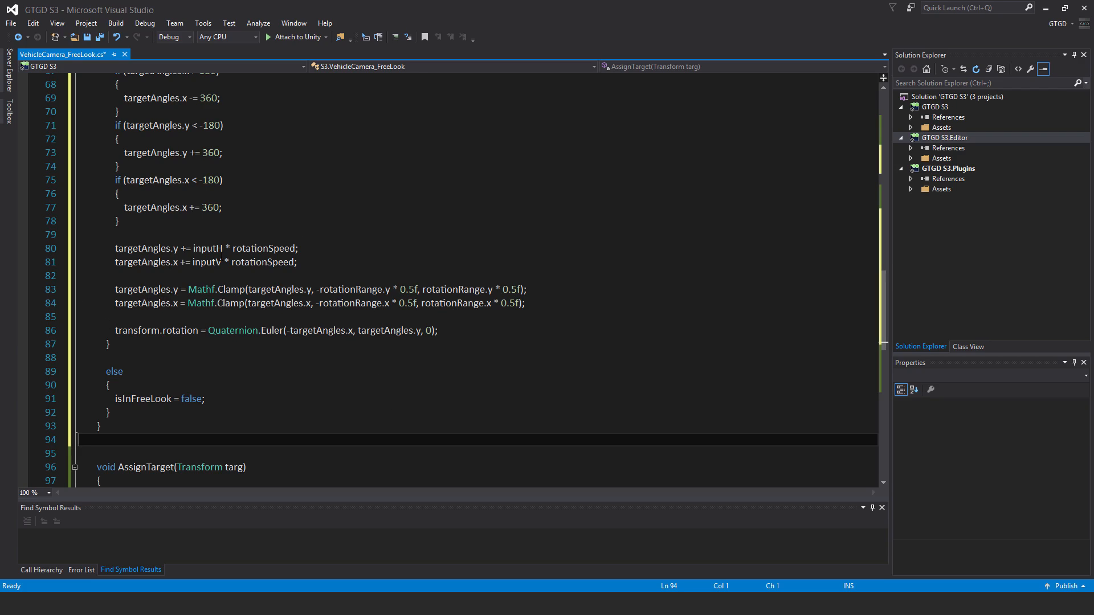
mouse_move(213, 262)
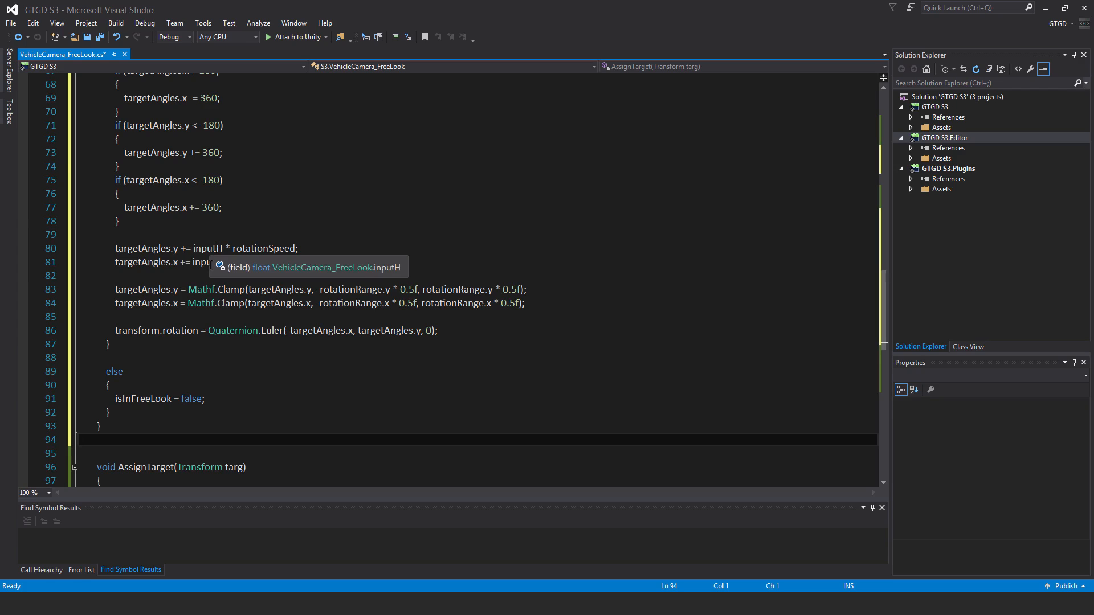
scroll(up, 3)
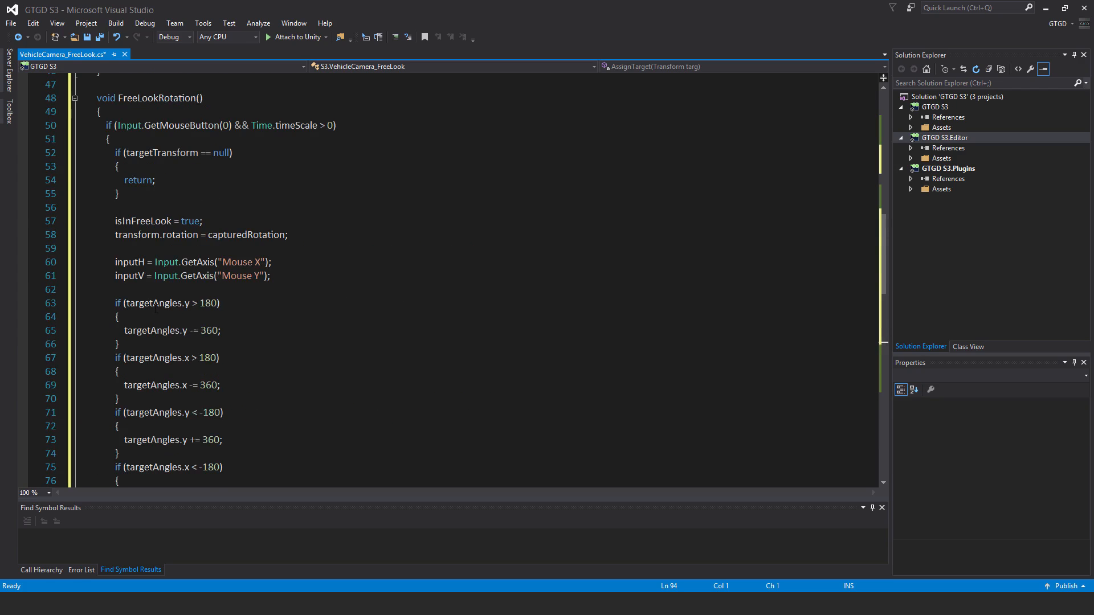
scroll(up, 3)
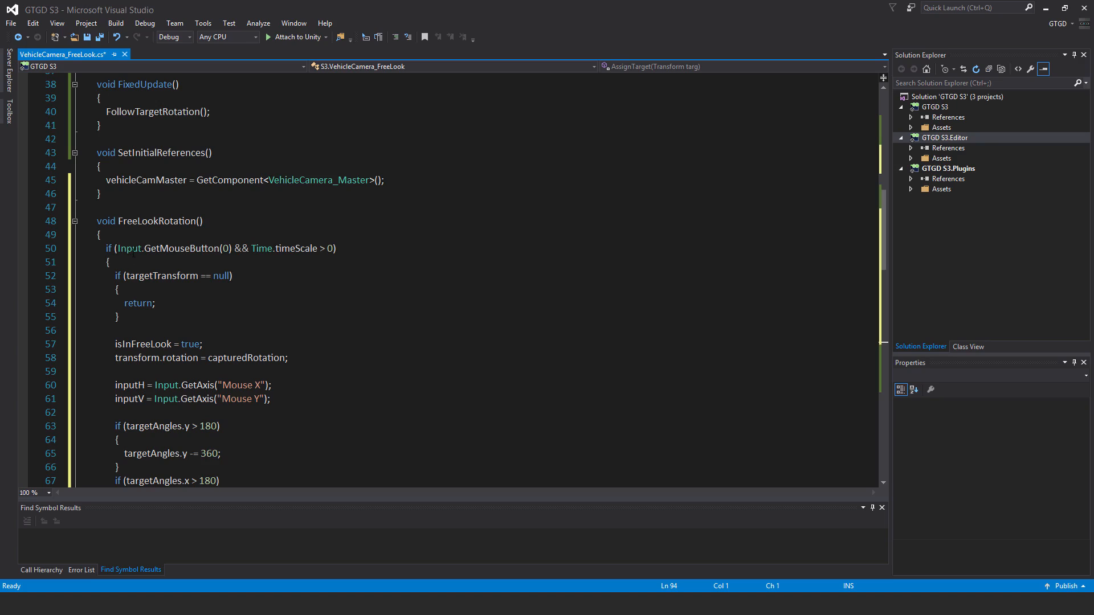
mouse_move(151, 248)
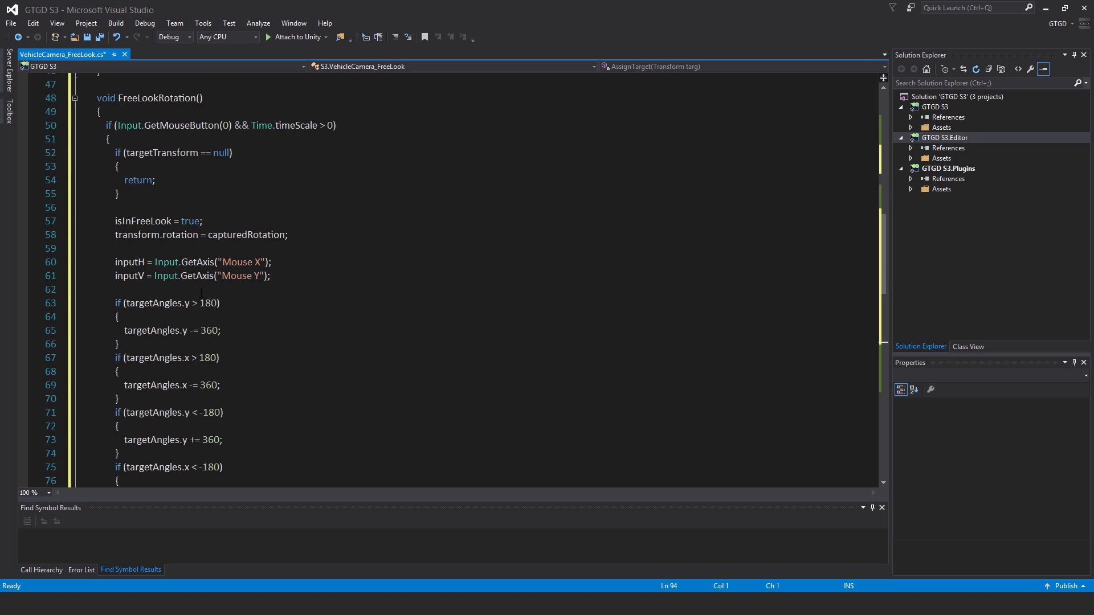
scroll(down, 3)
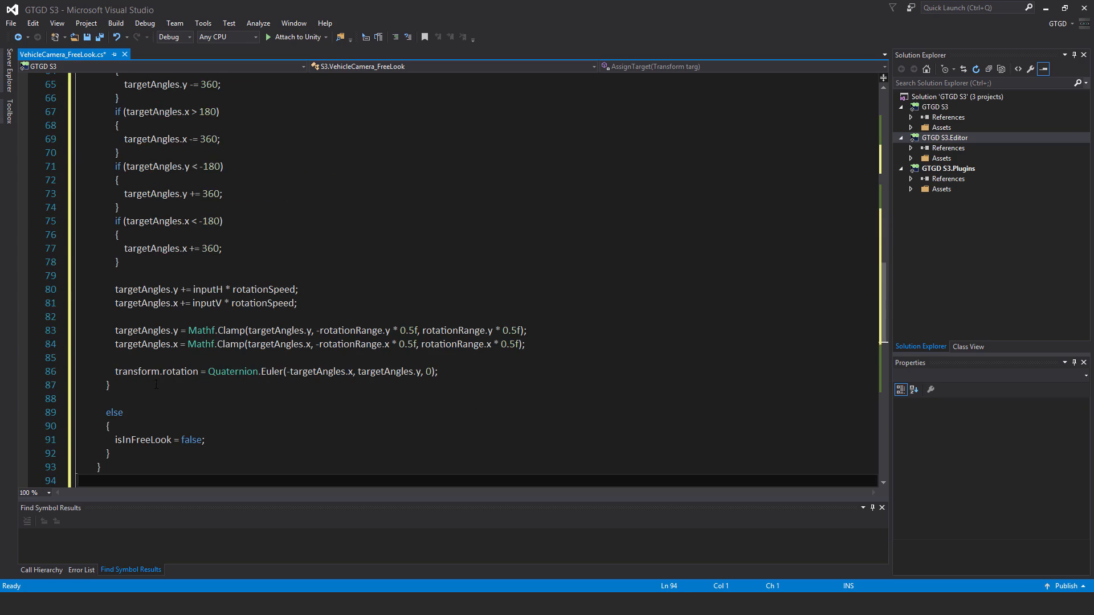
scroll(down, 3)
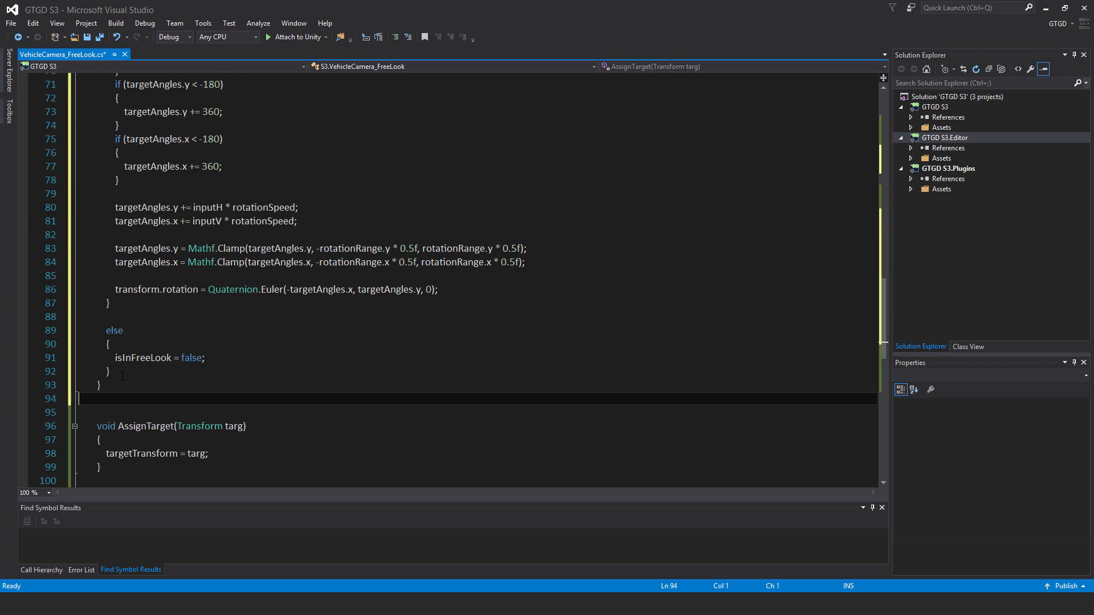
mouse_move(191, 358)
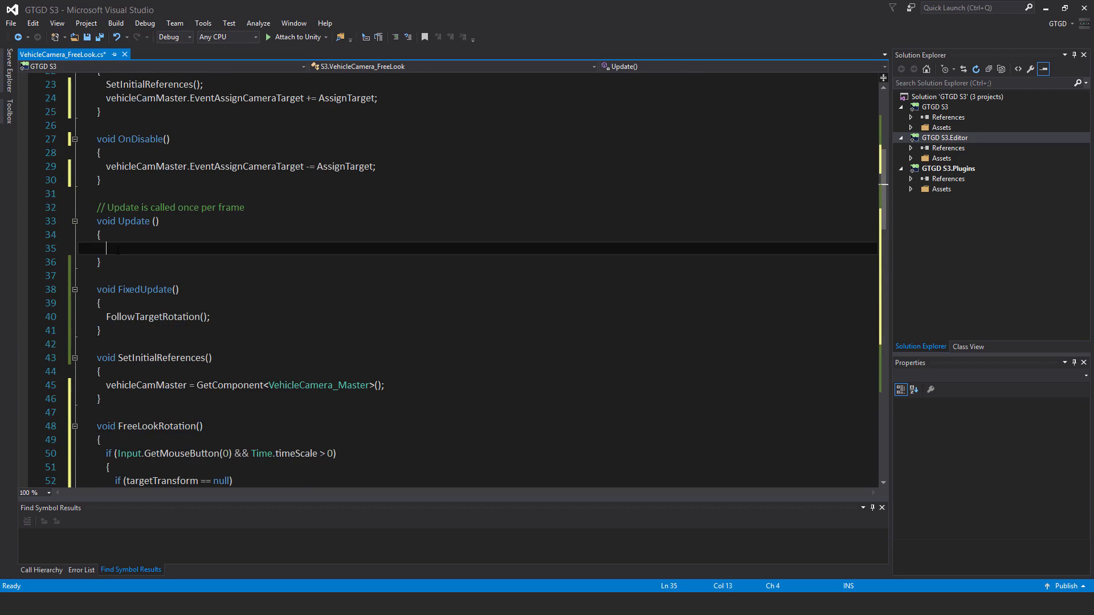
Step: Add the FreeLookRotation(); call inside Update and scroll through the script
text(FreeLookRotation();)
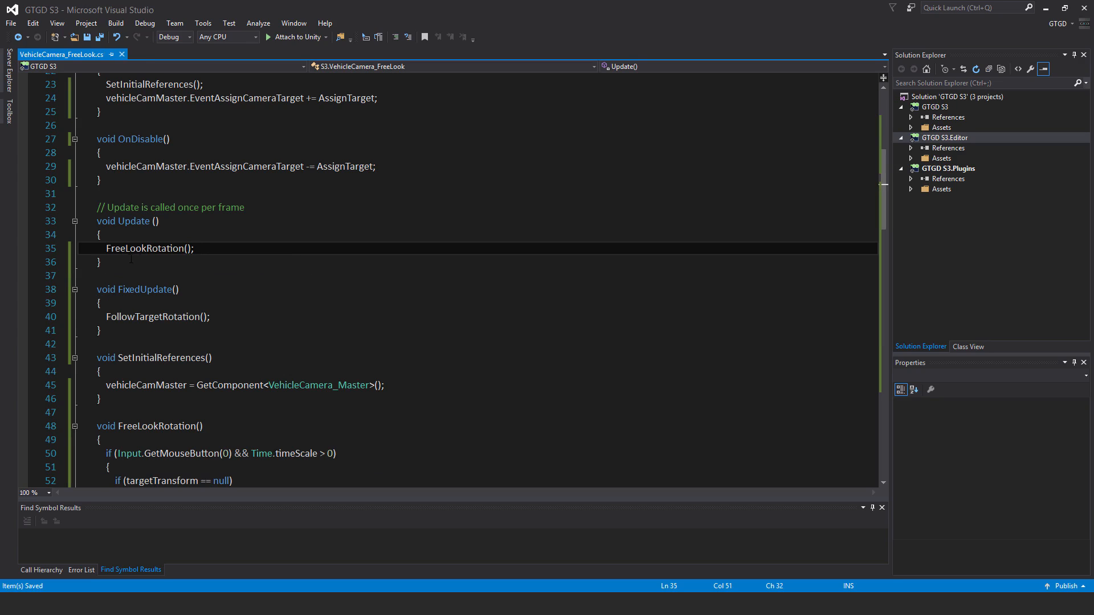
scroll(down, 3)
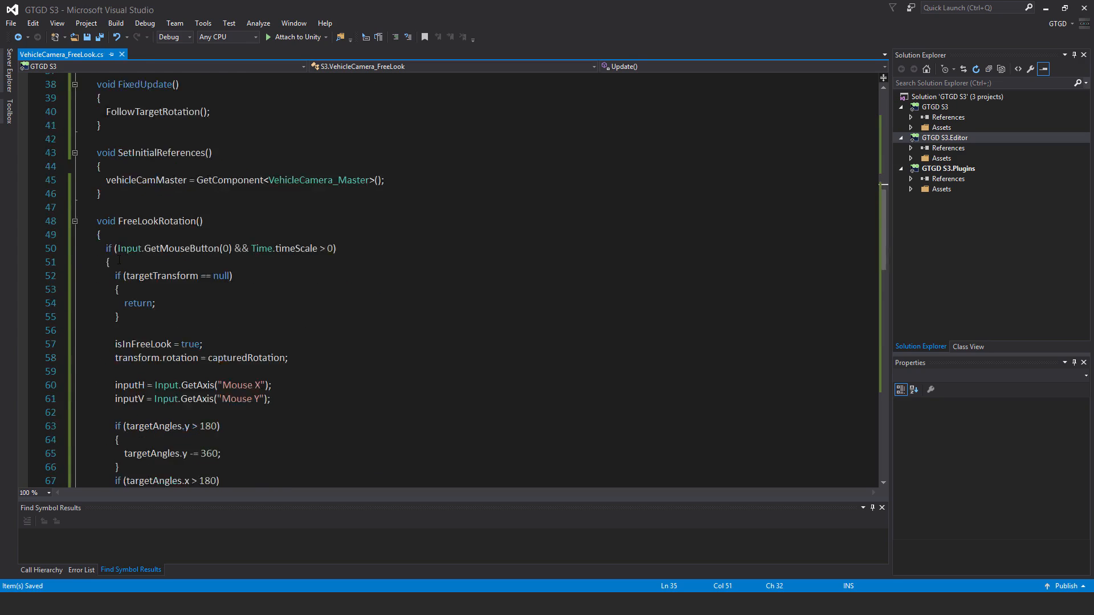
scroll(down, 3)
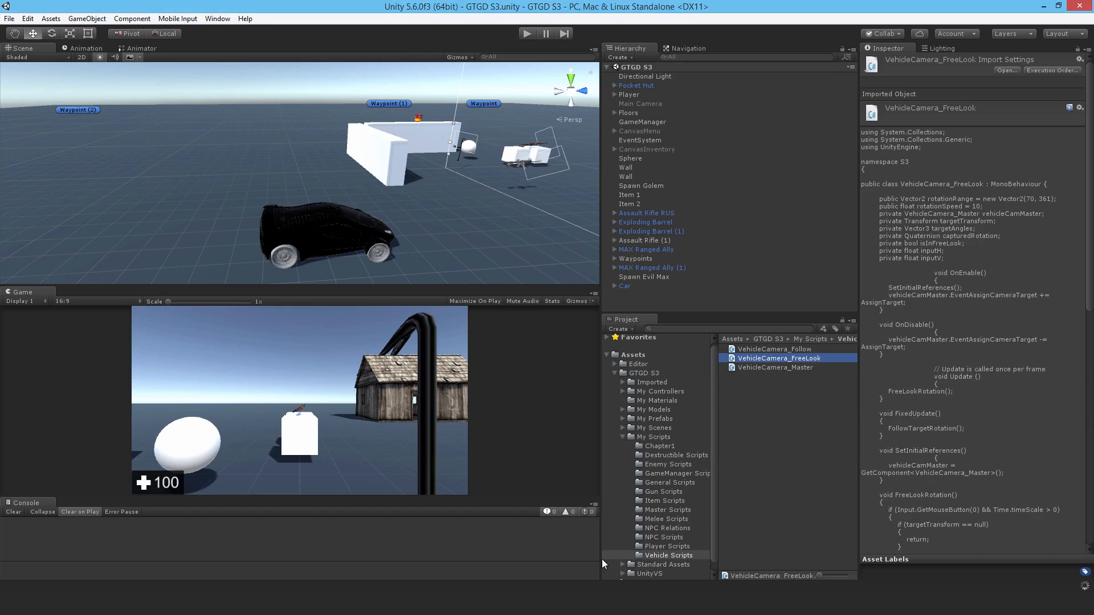
mouse_move(680, 308)
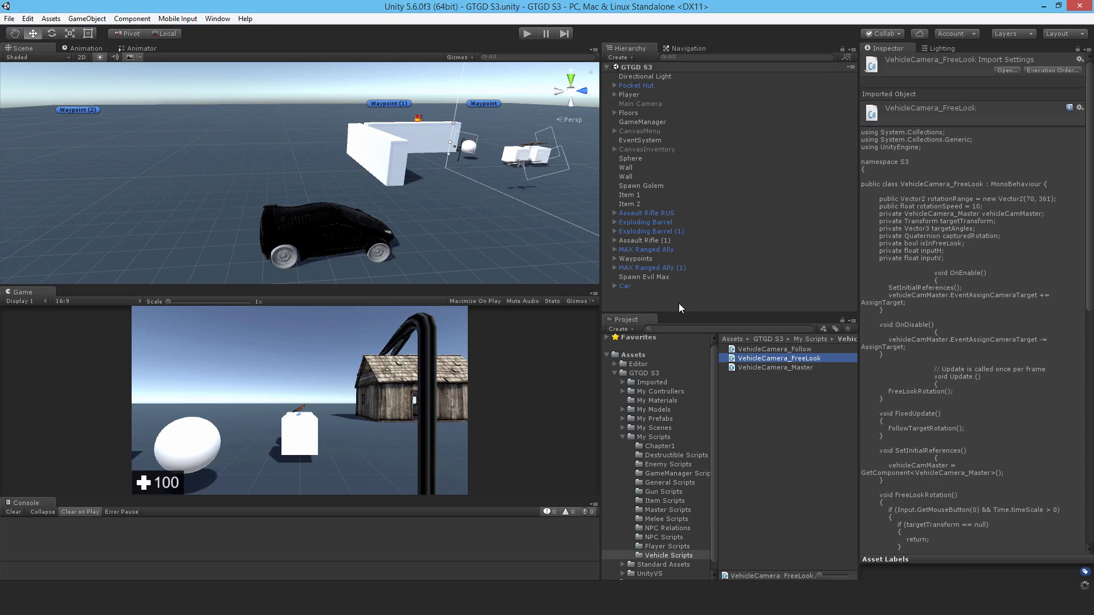
mouse_move(677, 241)
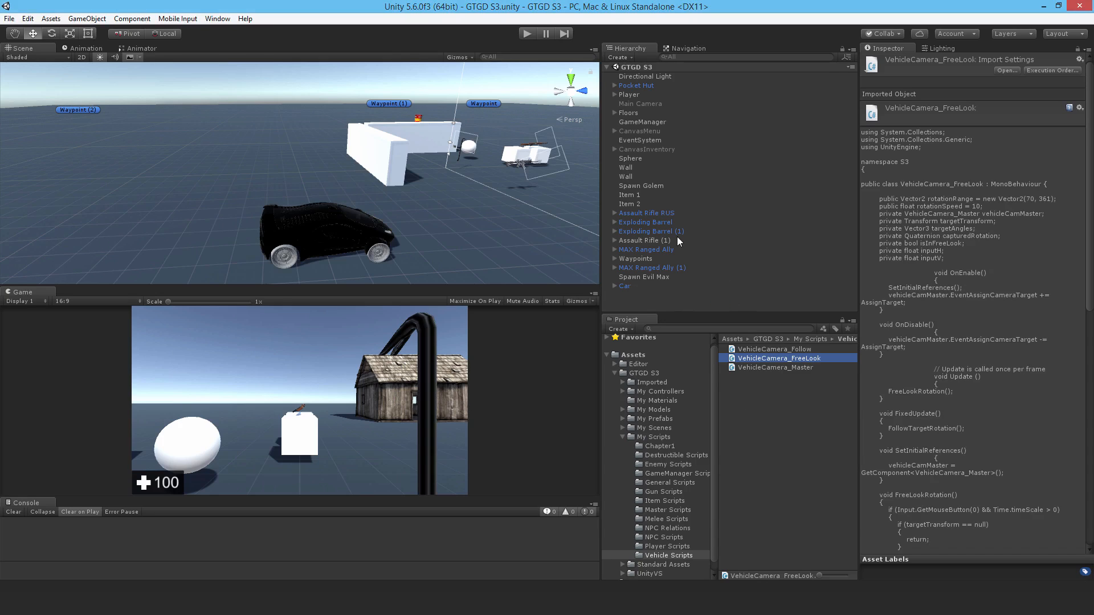
mouse_move(786, 547)
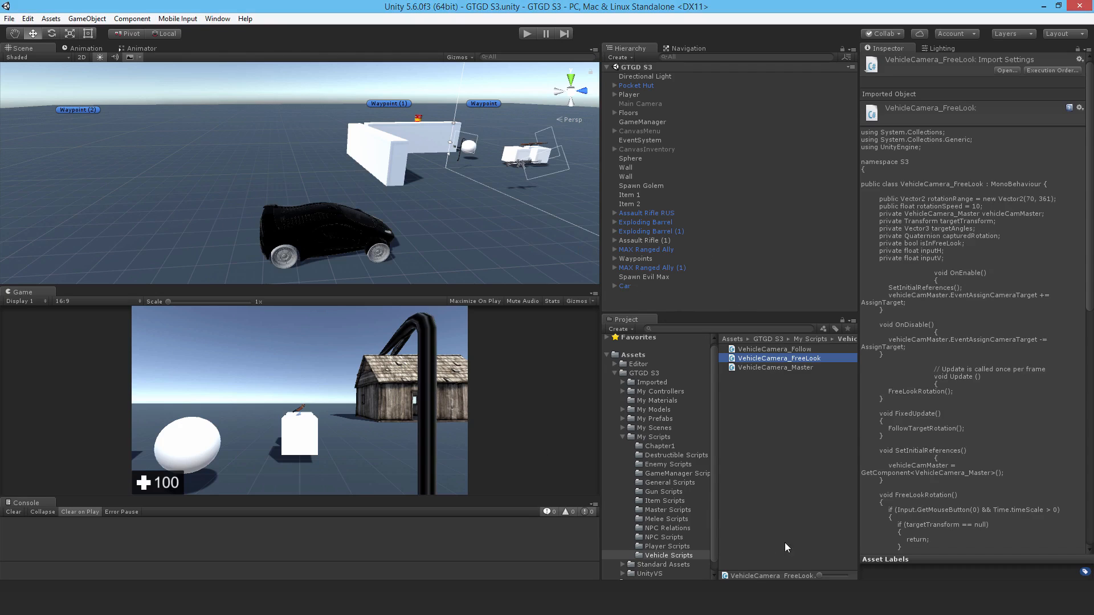
mouse_move(768, 454)
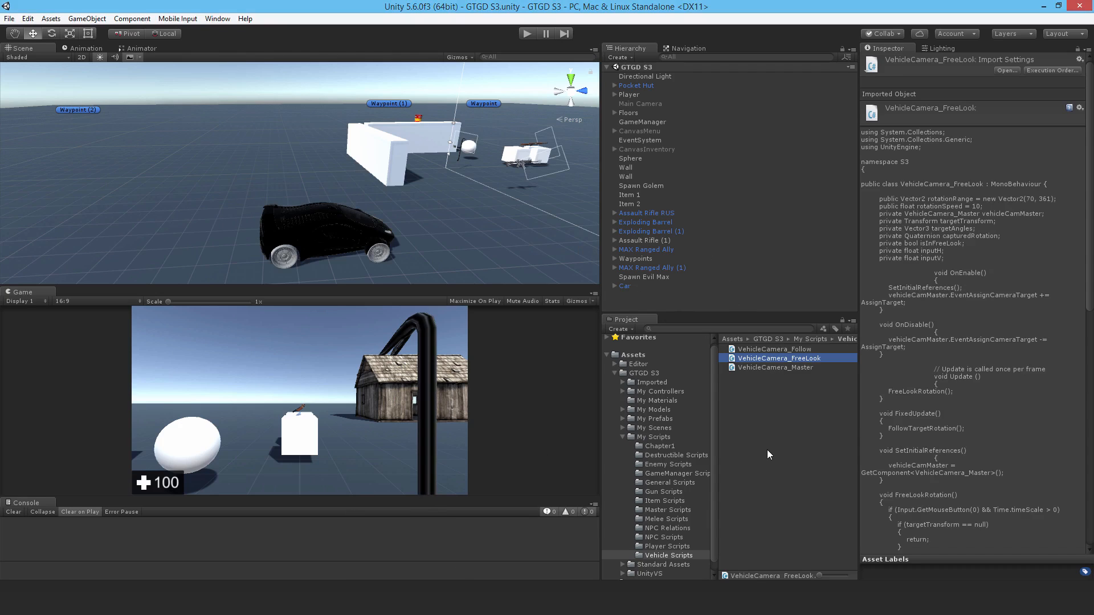